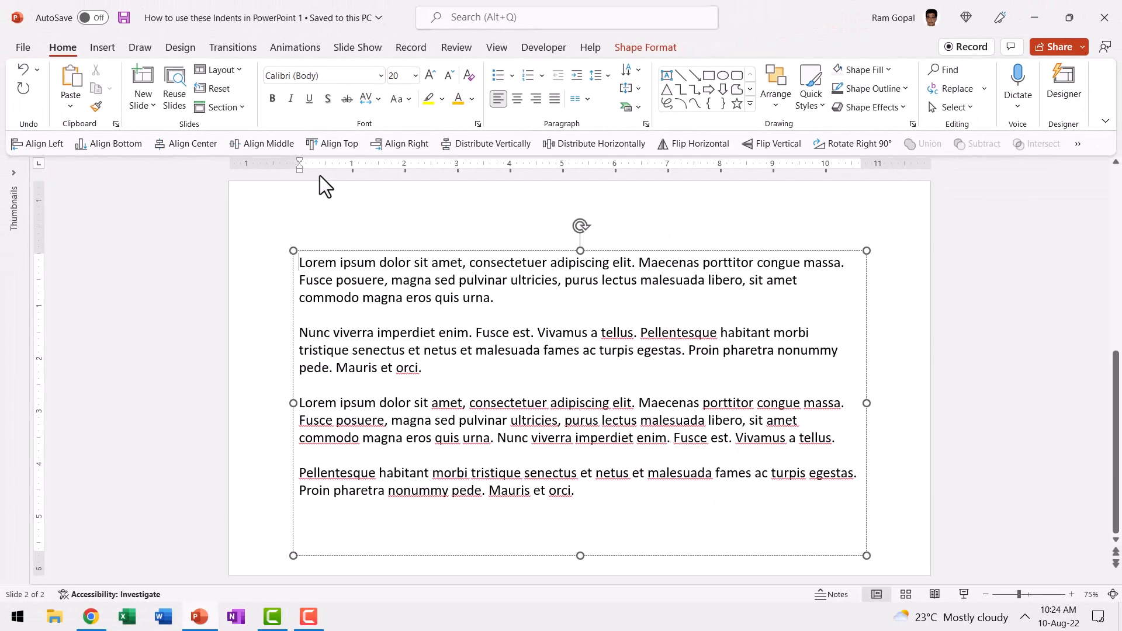
mouse_move(338, 254)
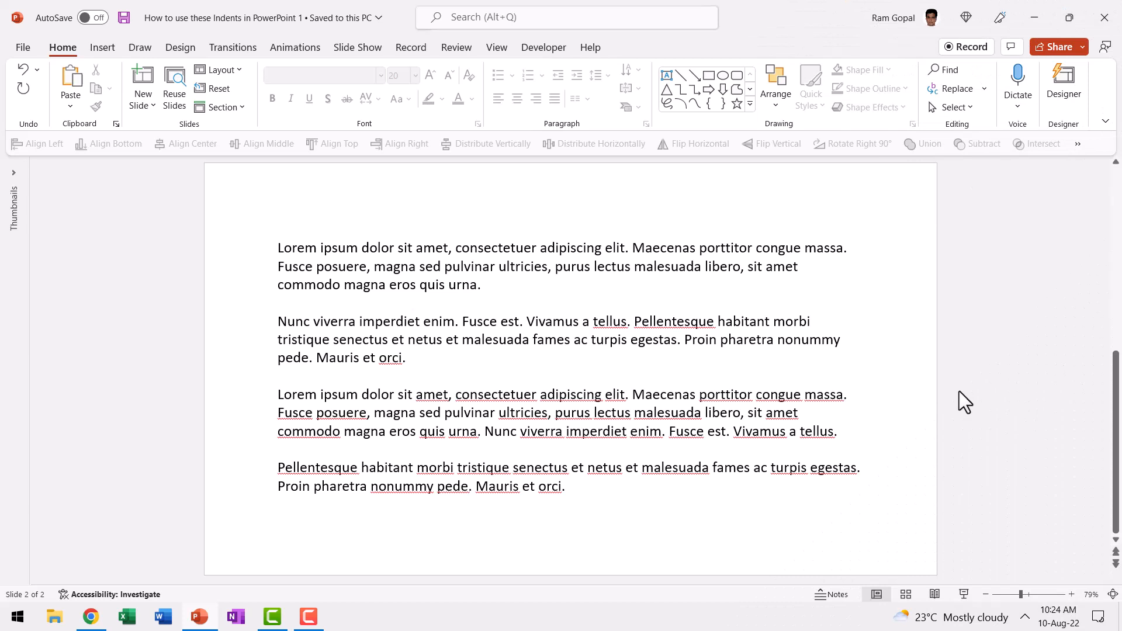
mouse_move(904, 323)
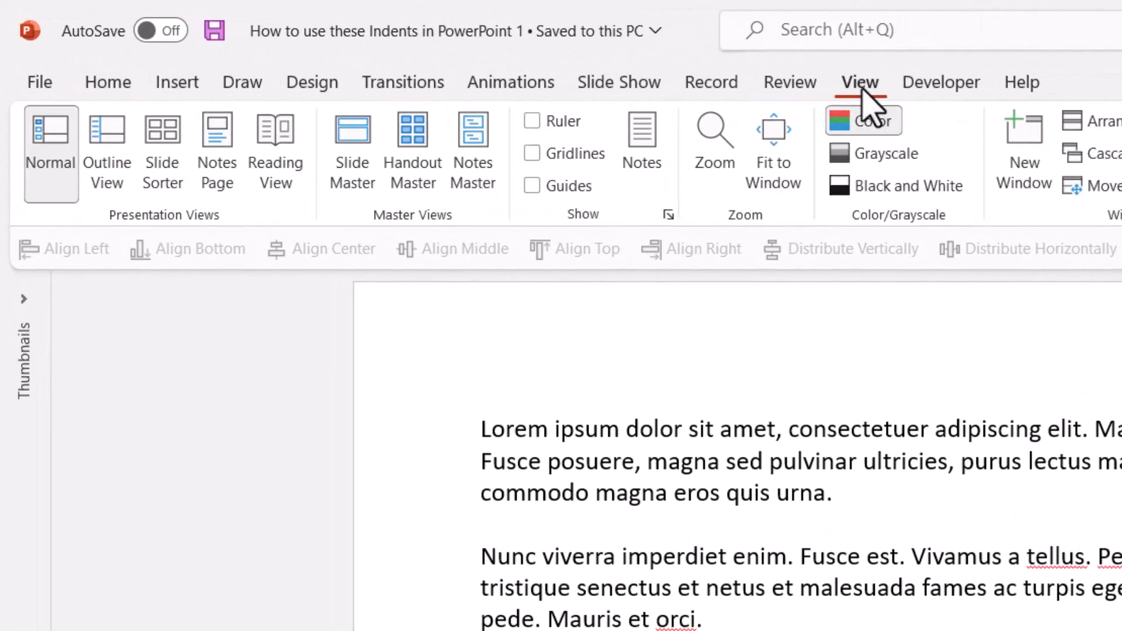
- Show the ruler from the View tab
click(531, 121)
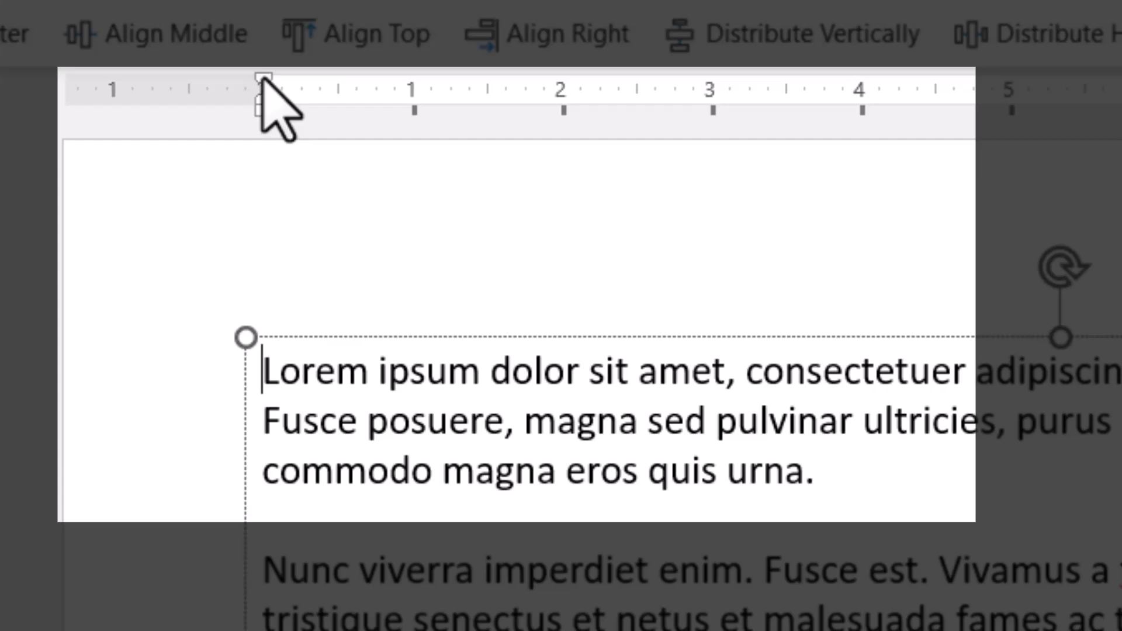
- Drag the First Line Indent marker so paragraph one's first line starts 1 inch in
drag(267, 83, 300, 82)
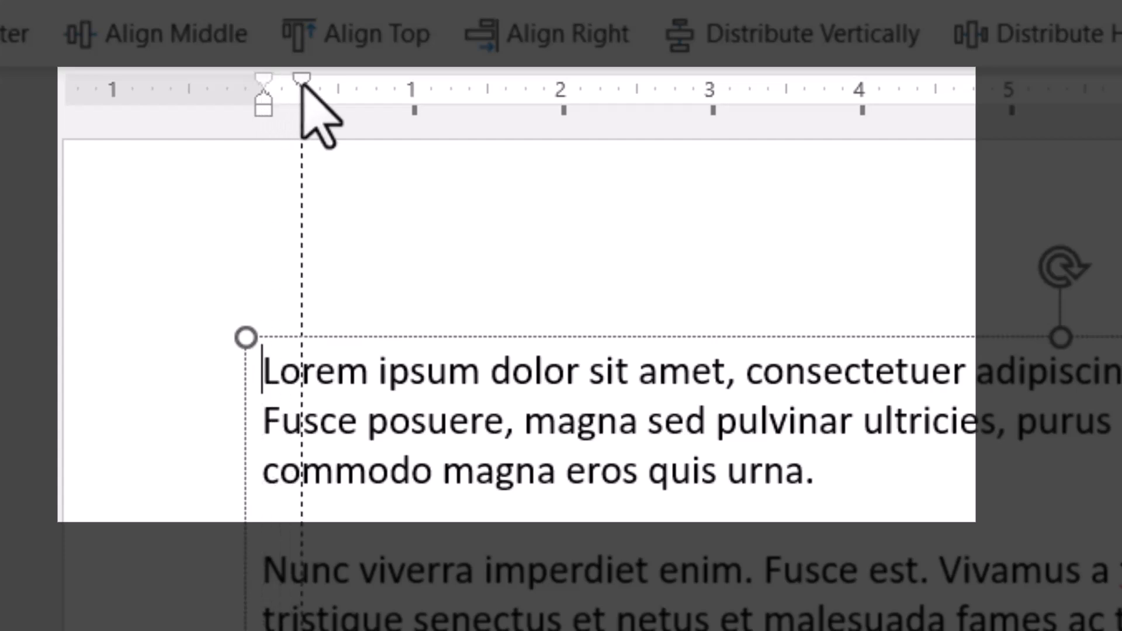
drag(300, 80, 414, 80)
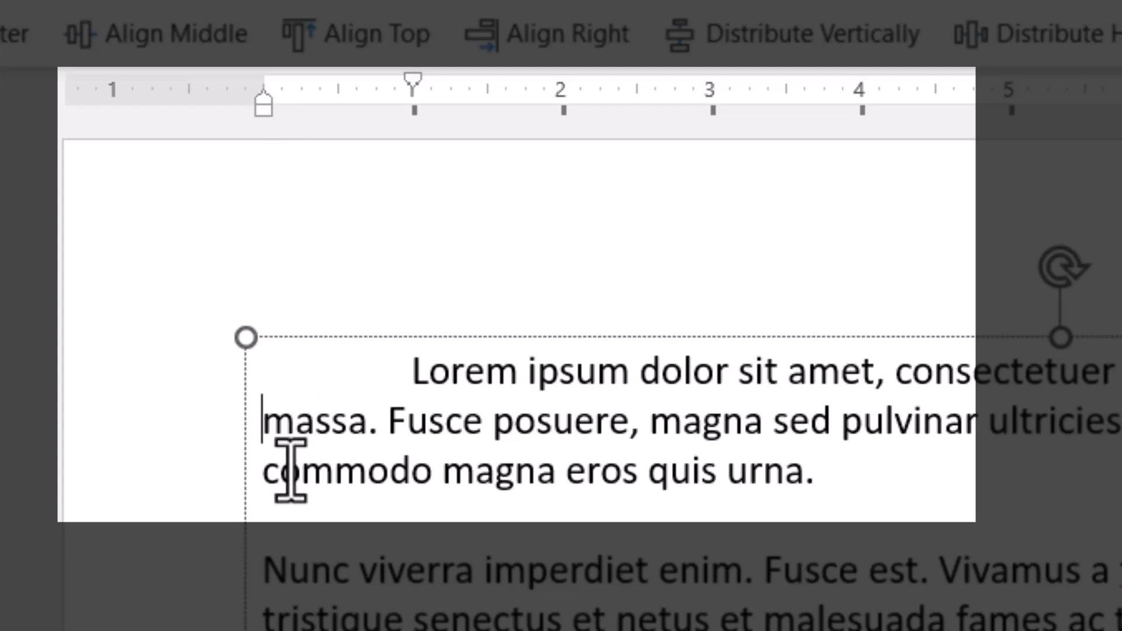
mouse_move(414, 372)
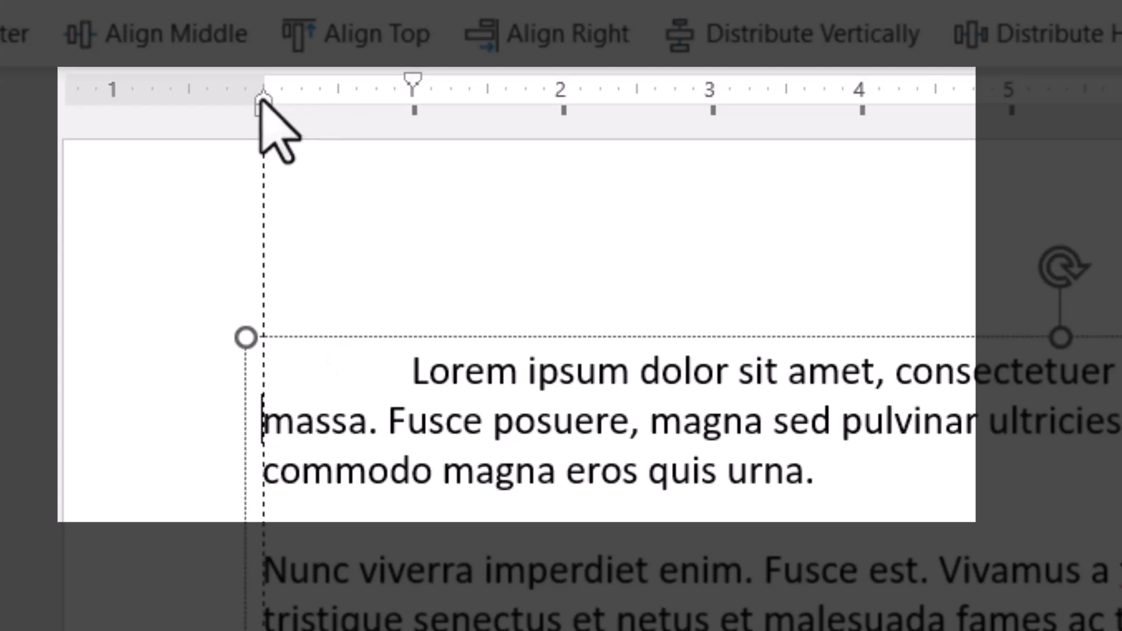
- Drag the Hanging Indent marker to 0.5 inch for paragraph one
drag(265, 104, 333, 104)
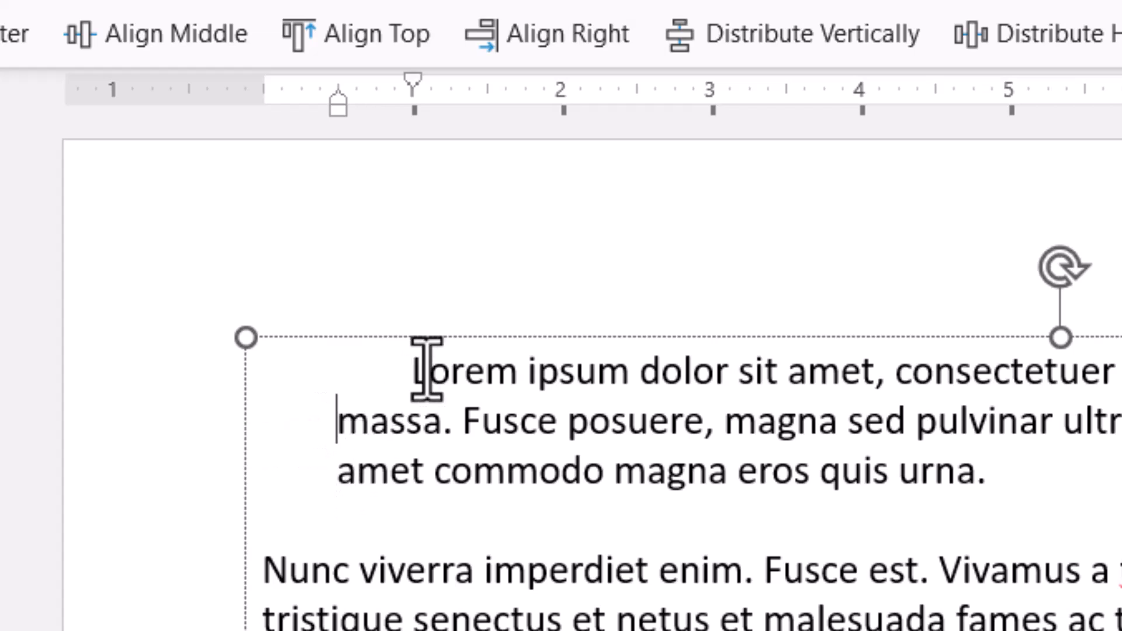
mouse_move(414, 150)
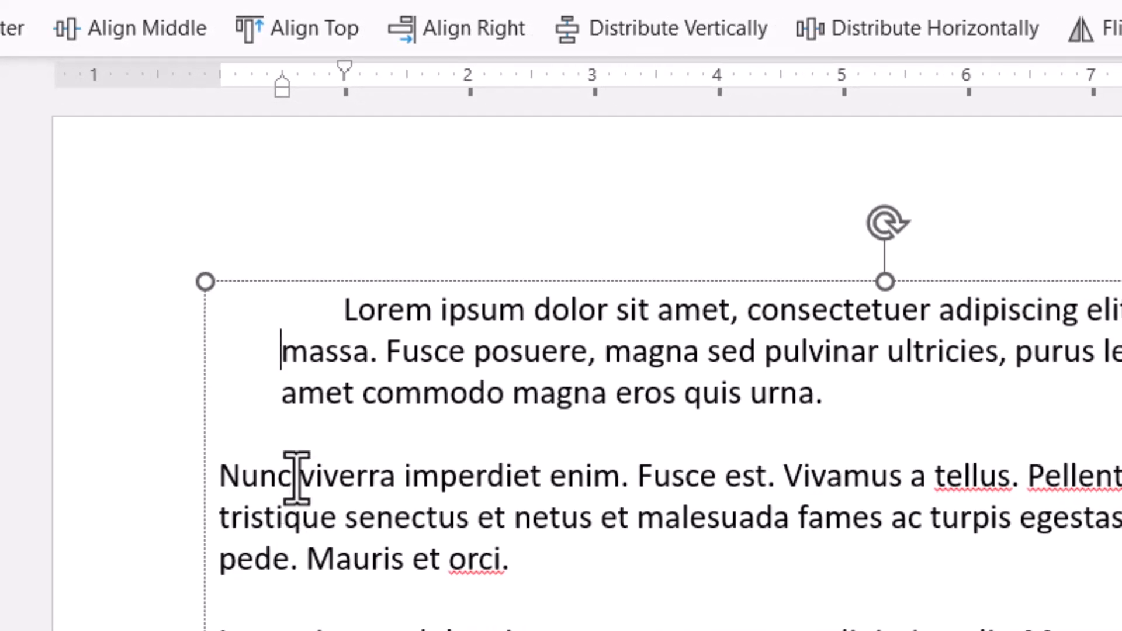
mouse_move(270, 521)
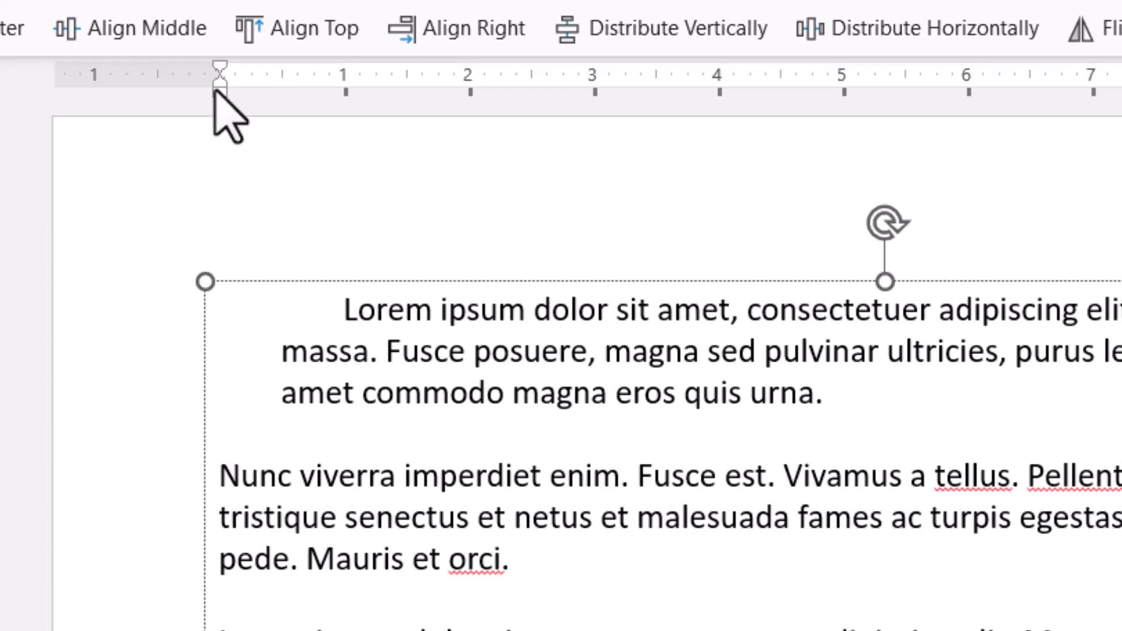
- Indent the 'Nunc viverra' paragraph to about 2 inches using the Left Indent box
click(219, 476)
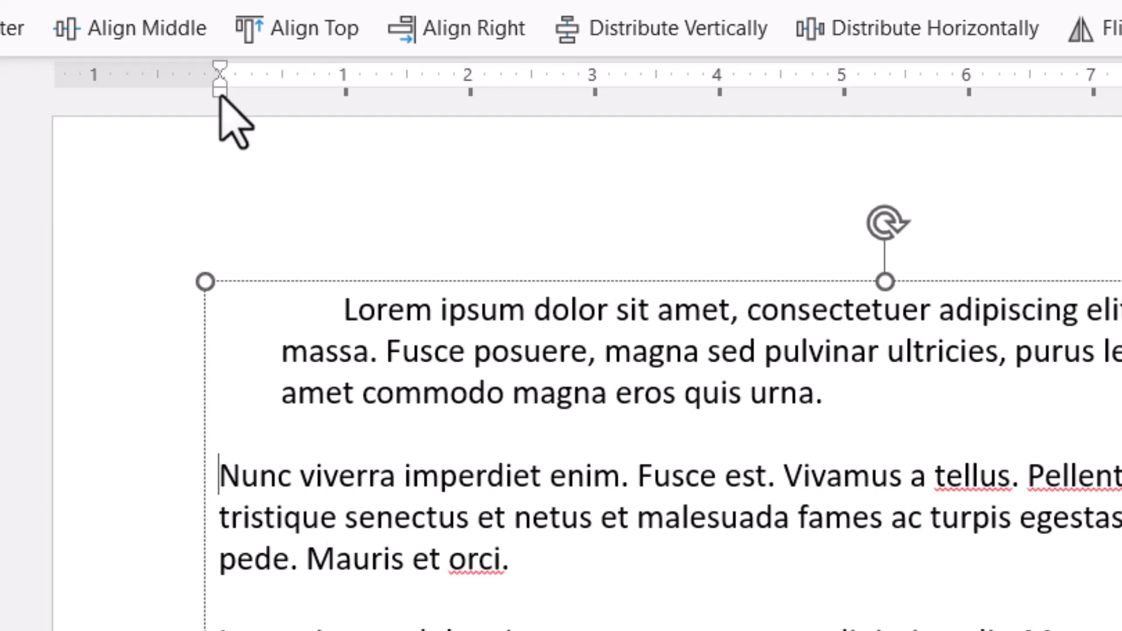
drag(220, 76, 289, 75)
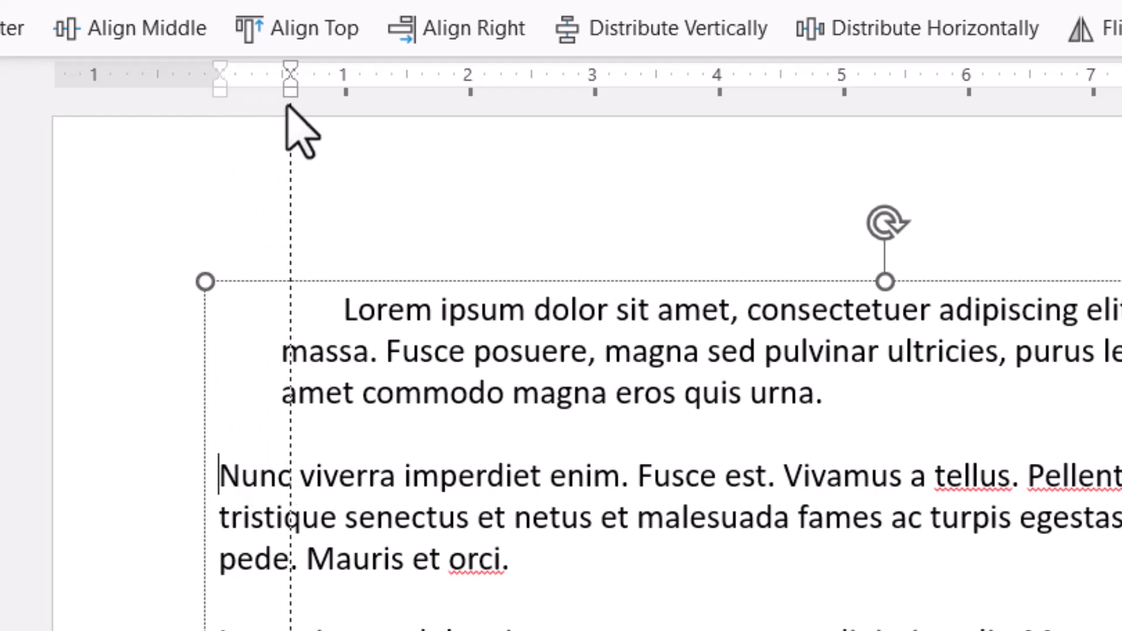
drag(290, 75, 462, 75)
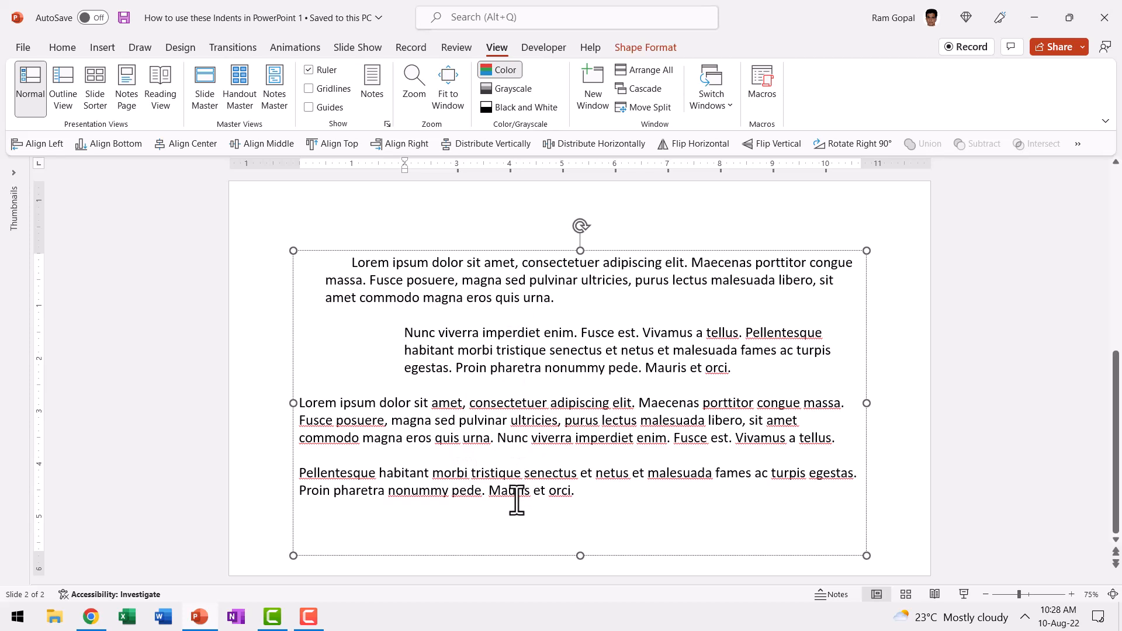
click(405, 331)
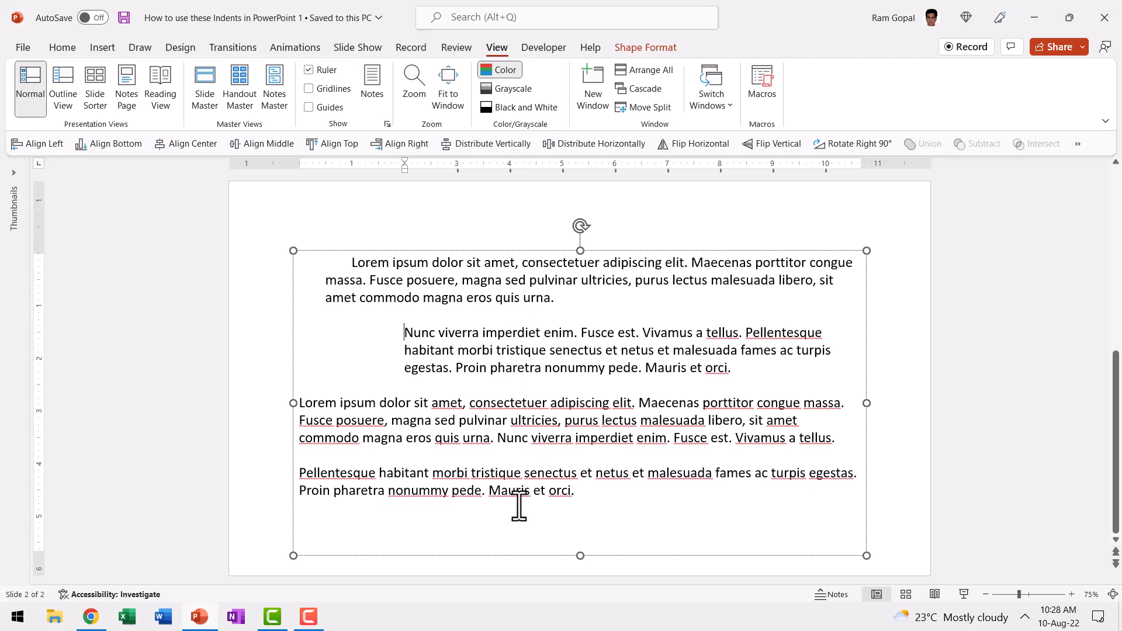
mouse_move(507, 318)
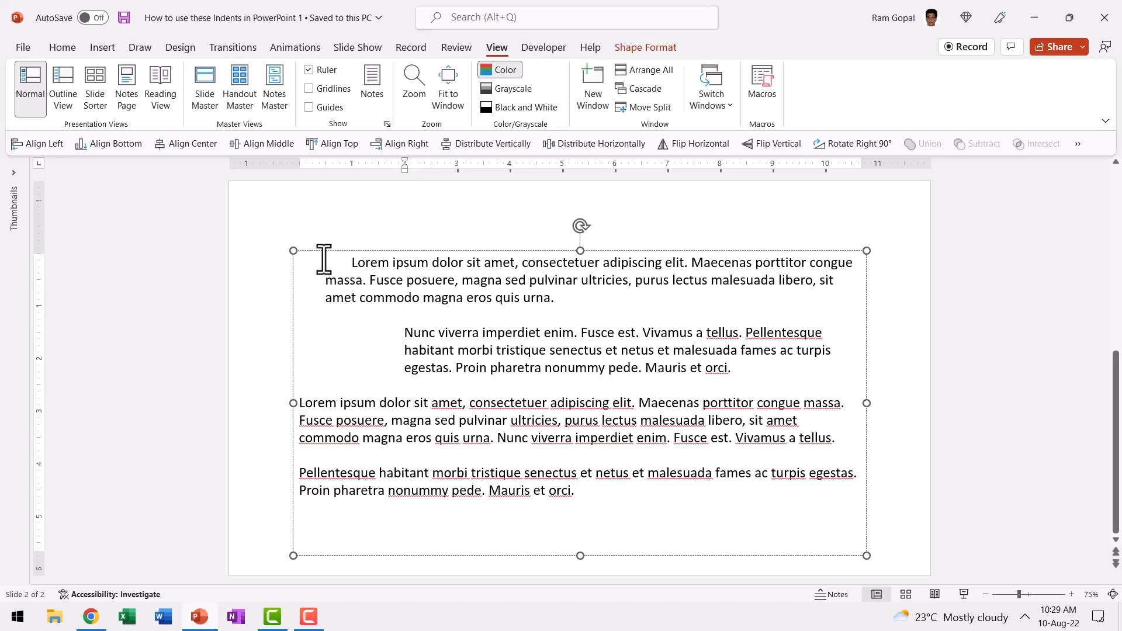
mouse_move(490, 483)
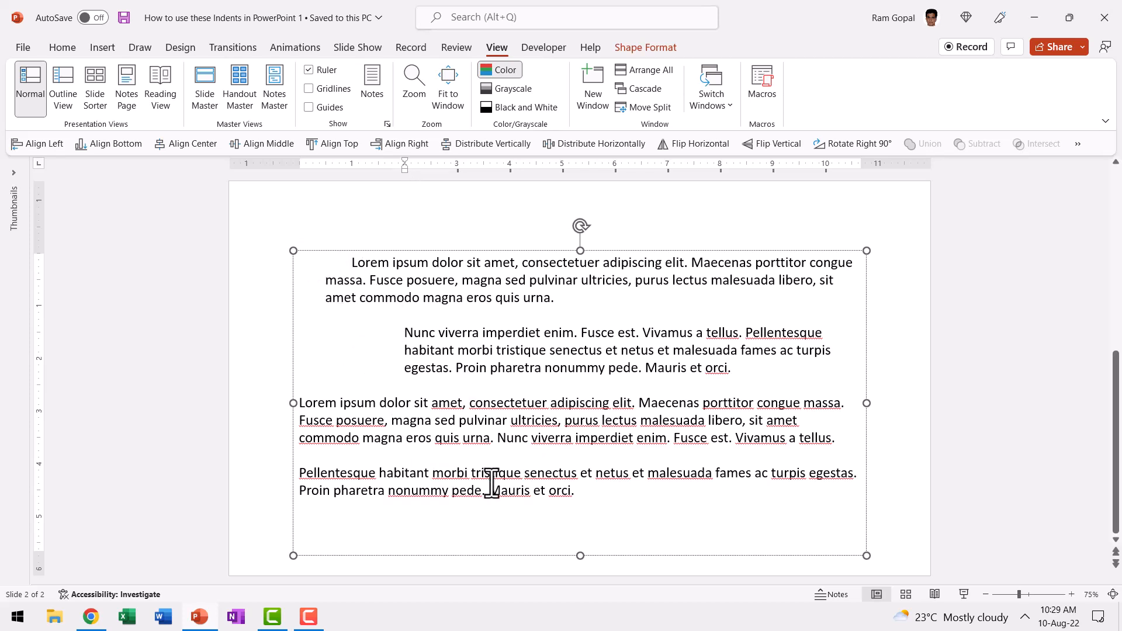